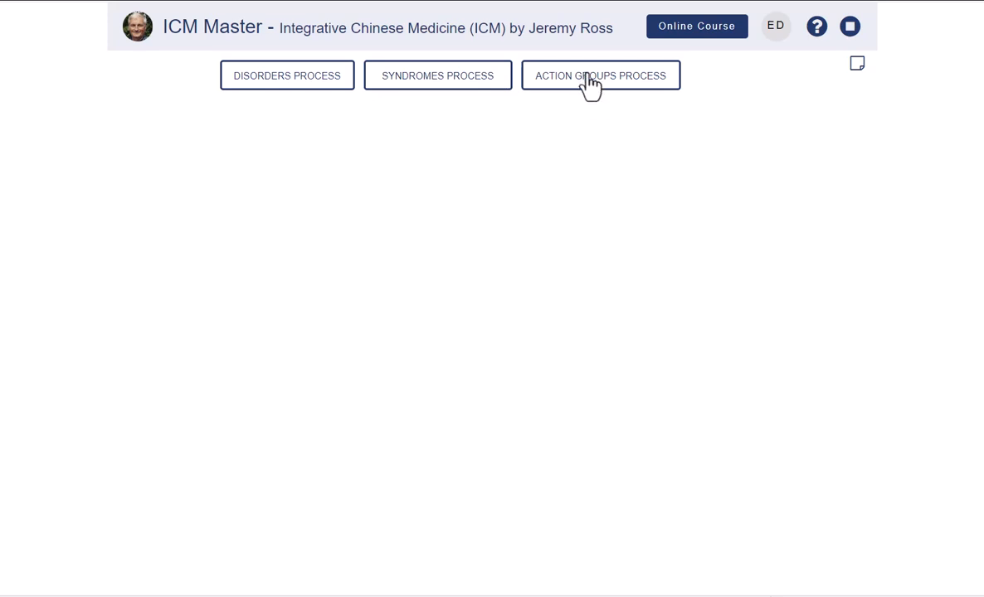
# - Show the herb Action Groups Process grid of colour-coded groups
pyautogui.click(601, 77)
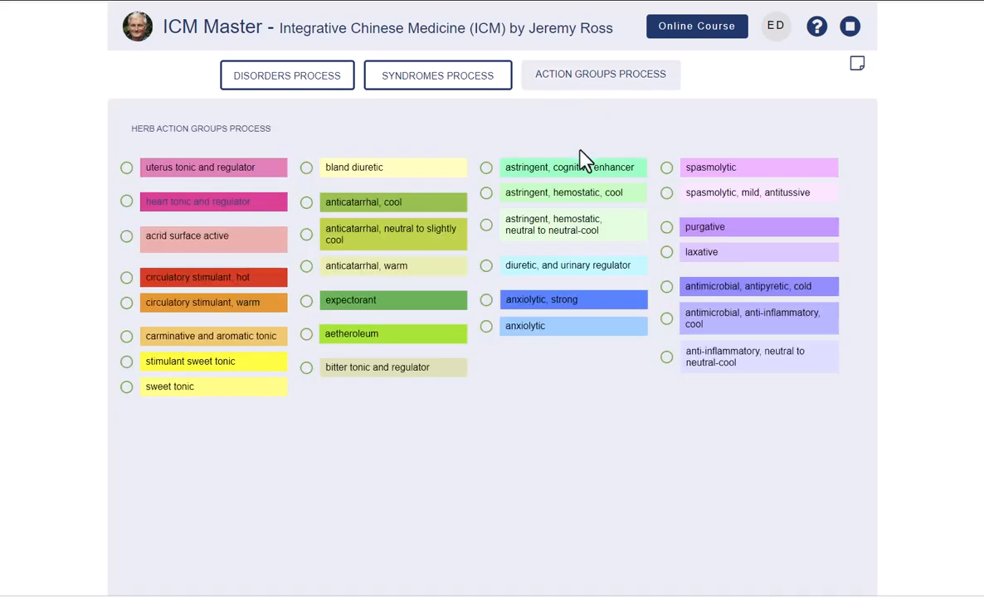
pyautogui.moveTo(362, 312)
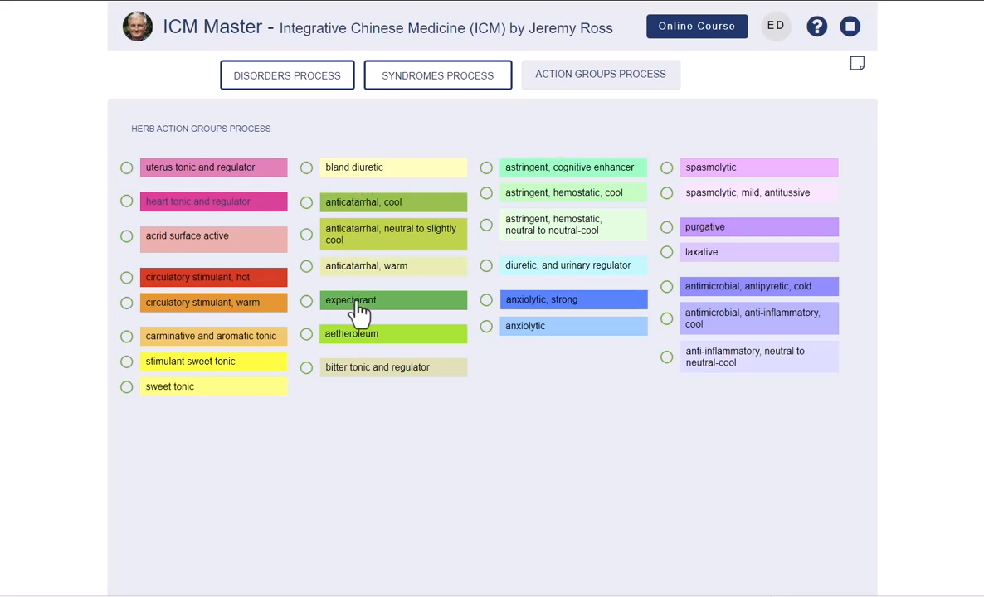
pyautogui.moveTo(461, 120)
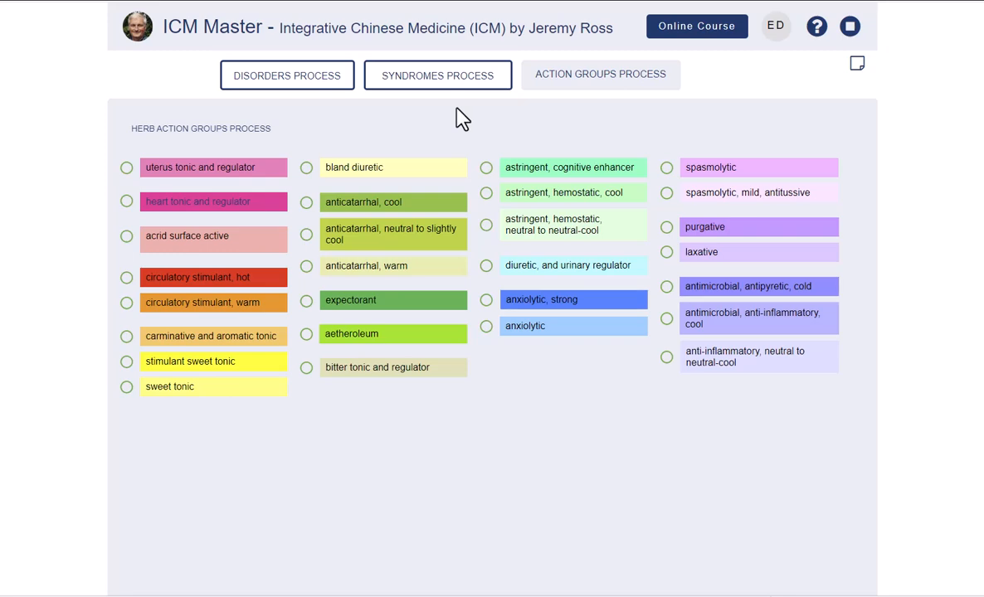
pyautogui.click(856, 63)
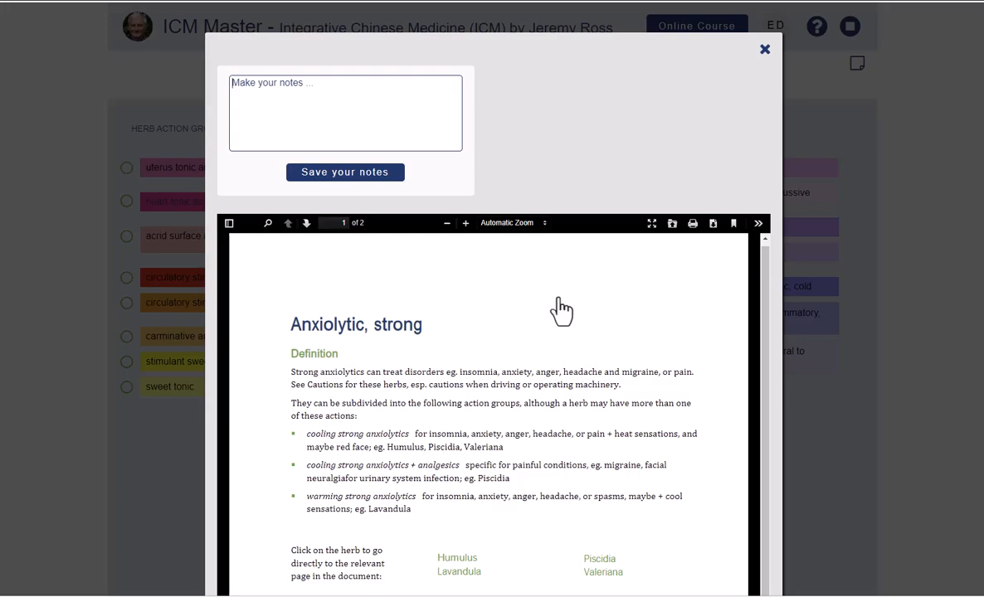
pyautogui.scroll(-3)
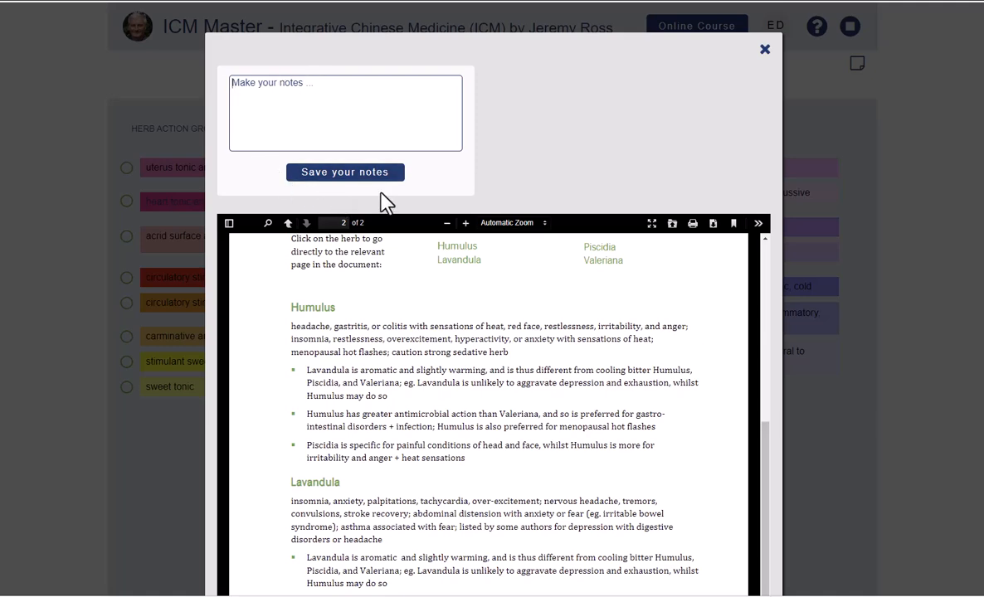
pyautogui.moveTo(564, 159)
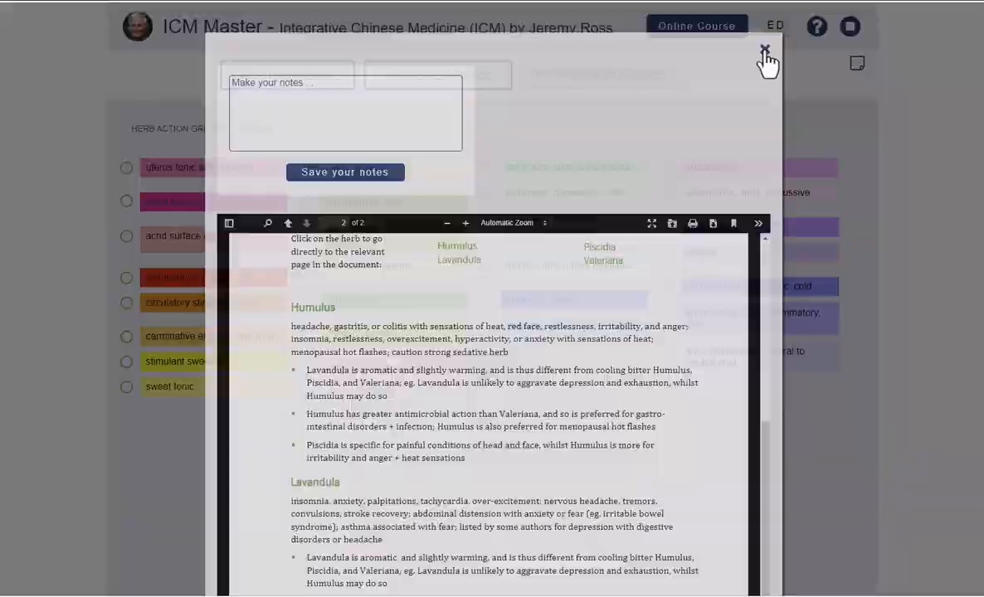
# - Select the 'anxiolytic, strong' and 'anxiolytic' groups for side-by-side comparison
pyautogui.click(763, 50)
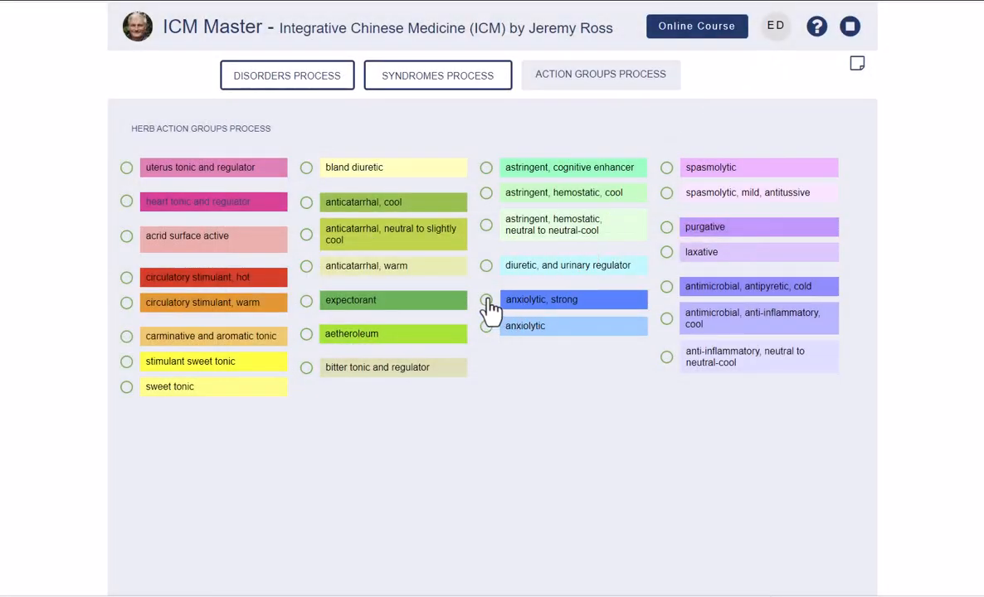
pyautogui.click(486, 299)
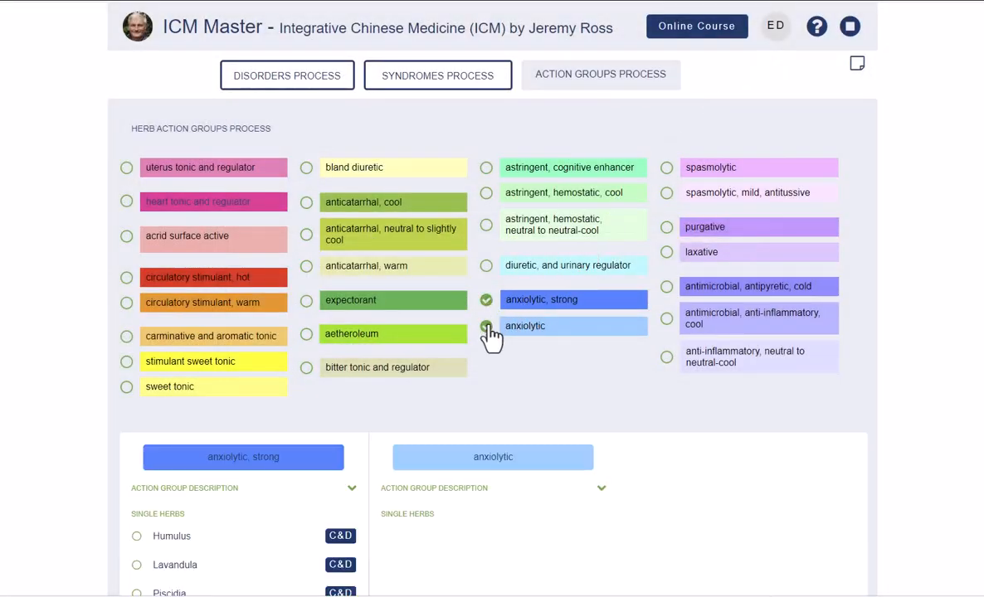
pyautogui.click(486, 325)
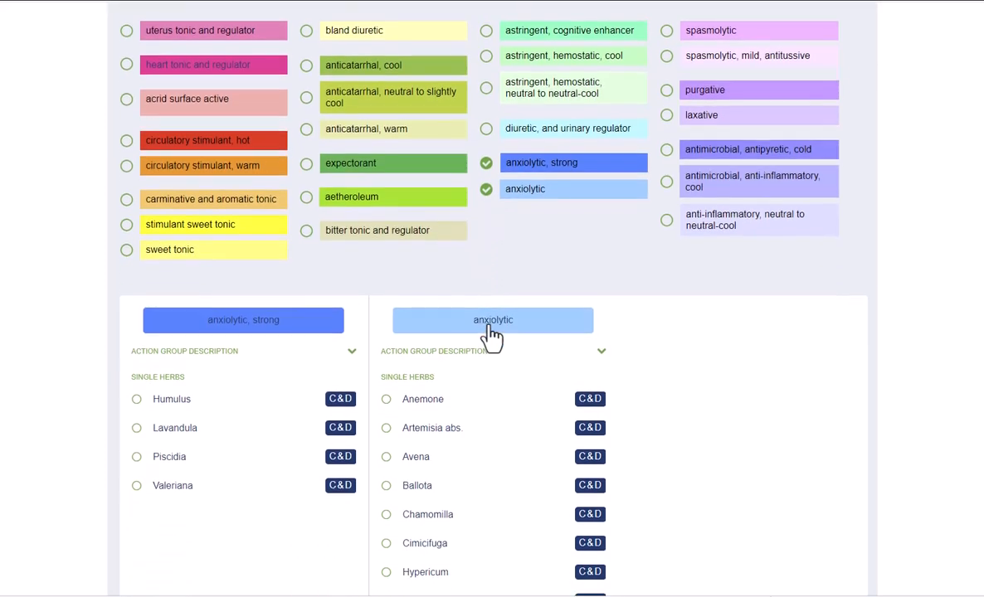
pyautogui.scroll(-3)
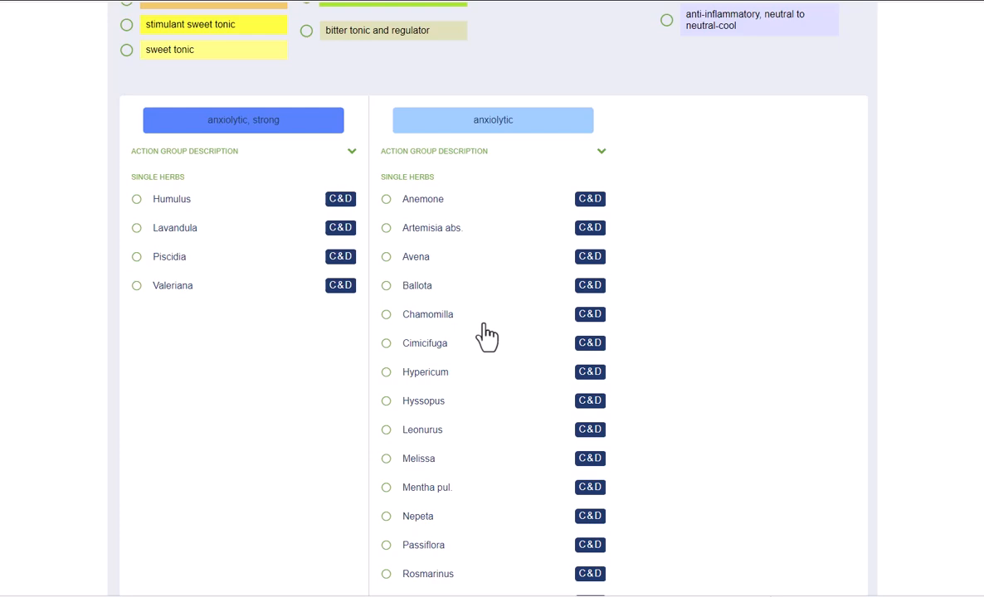
# - Expand the descriptions of both the strong anxiolytic and anxiolytic groups
pyautogui.click(351, 151)
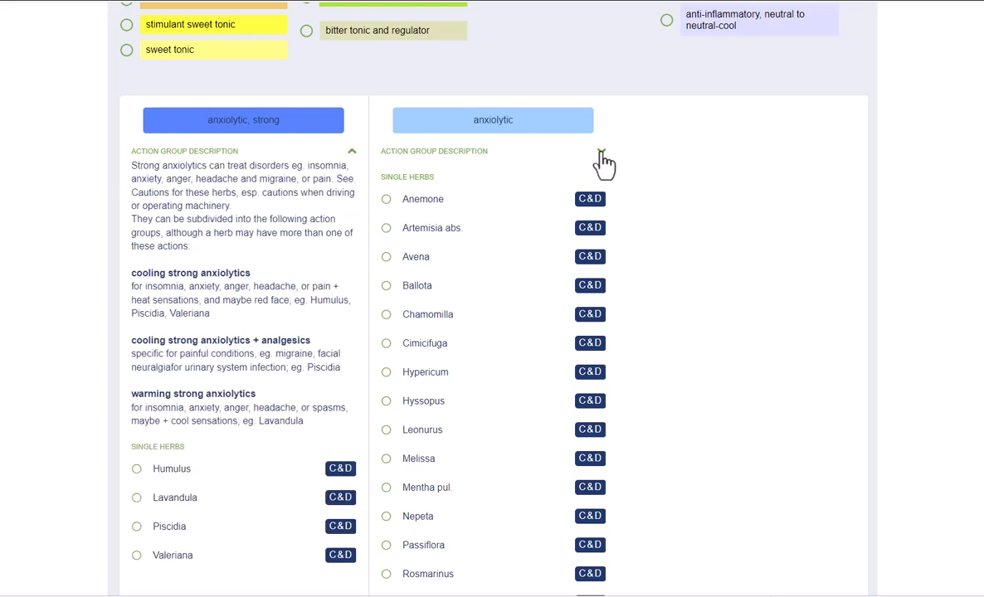
pyautogui.click(602, 156)
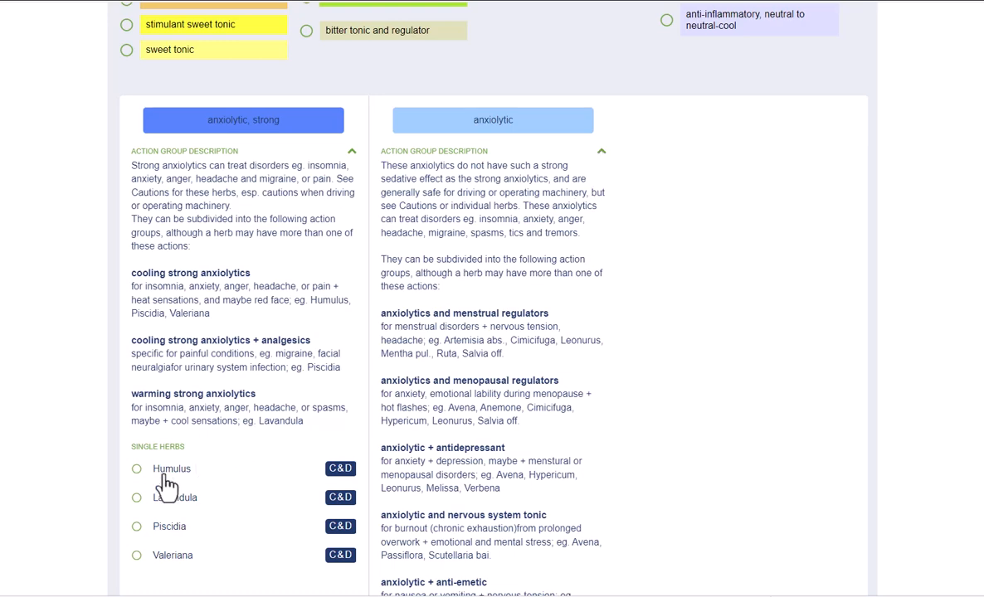
pyautogui.moveTo(176, 577)
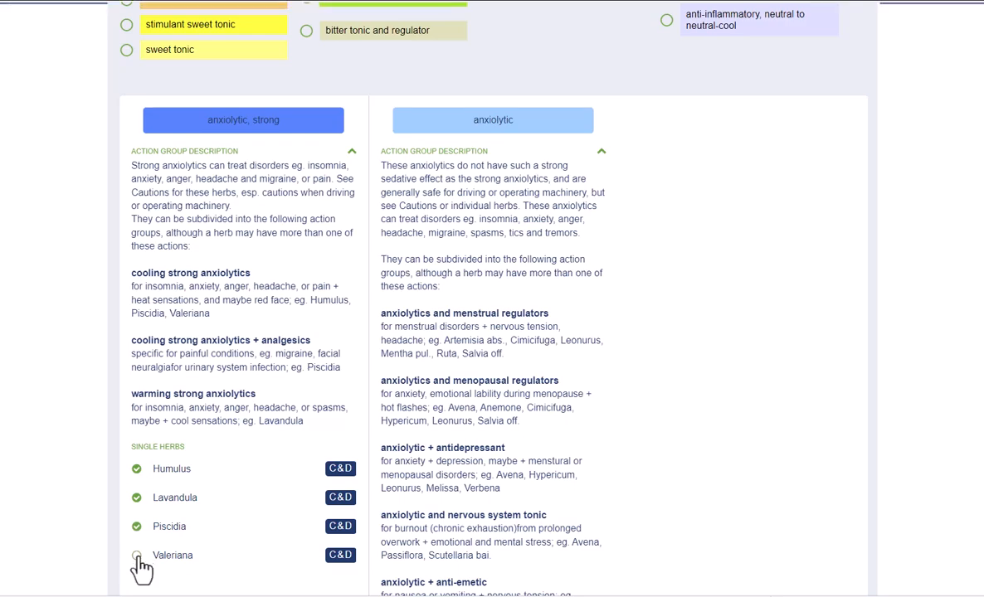
# - Select Valeriana so four strong anxiolytic herbs appear in the characteristics table
pyautogui.click(136, 554)
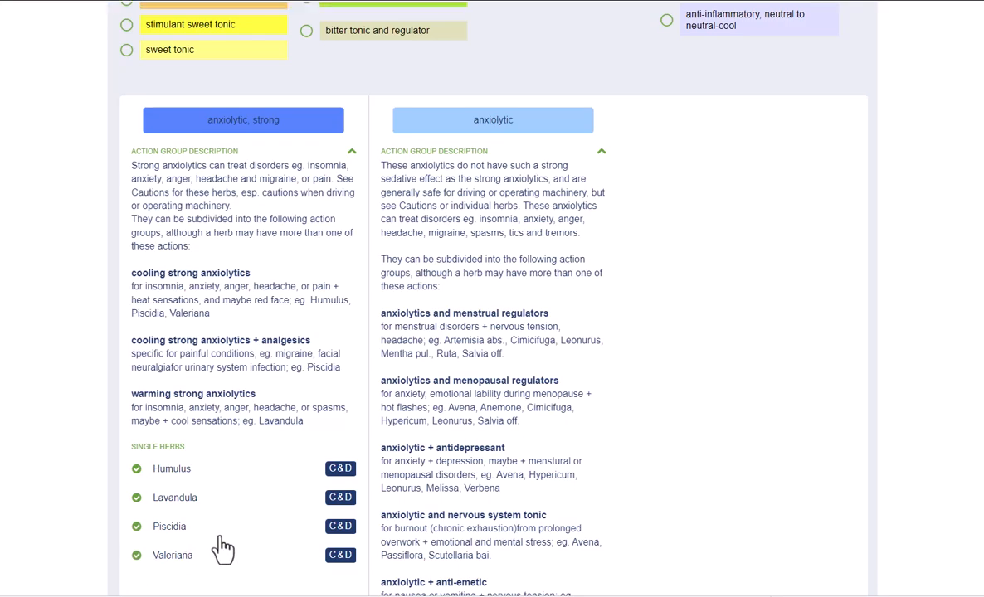
pyautogui.scroll(-3)
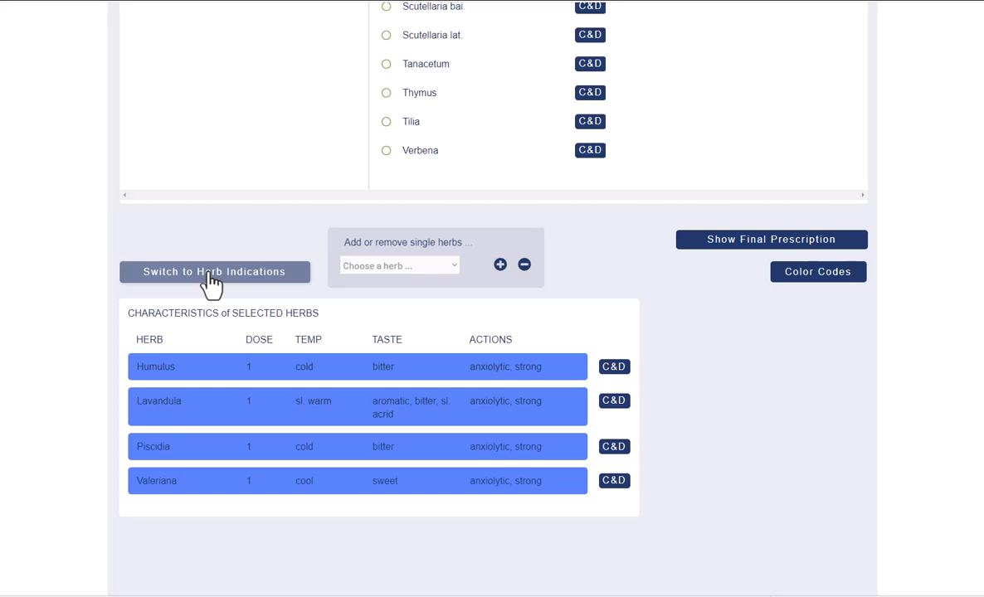
# - Switch the Humulus, Lavandula, Piscidia and Valeriana comparison to Herb Indications
pyautogui.click(216, 272)
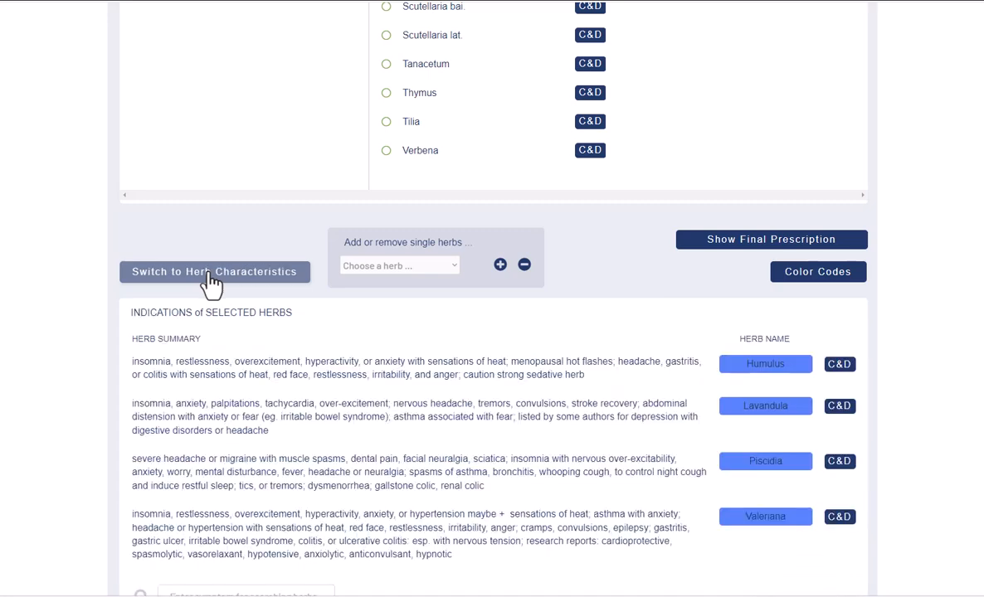
pyautogui.click(216, 272)
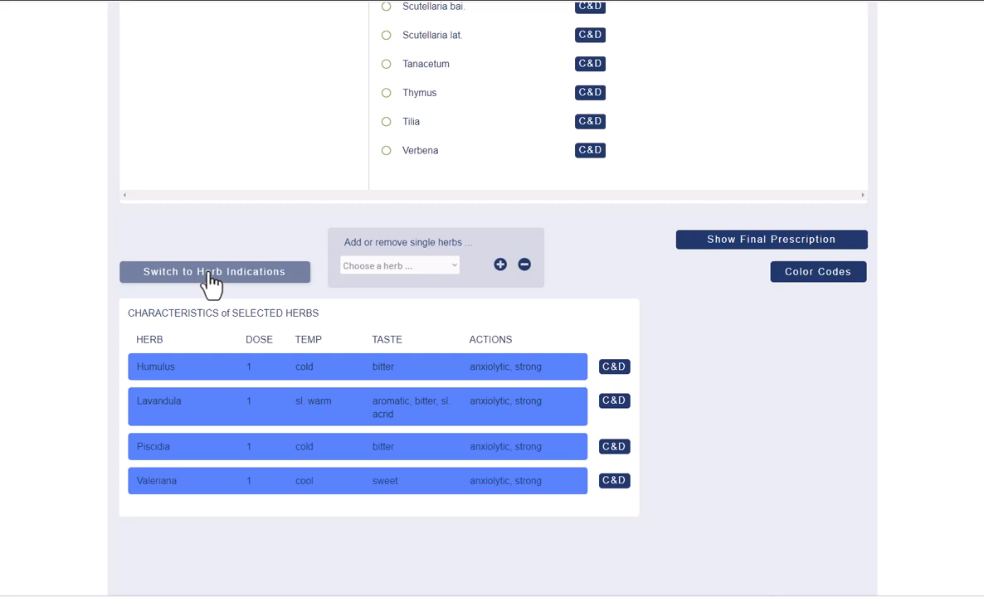
pyautogui.click(214, 273)
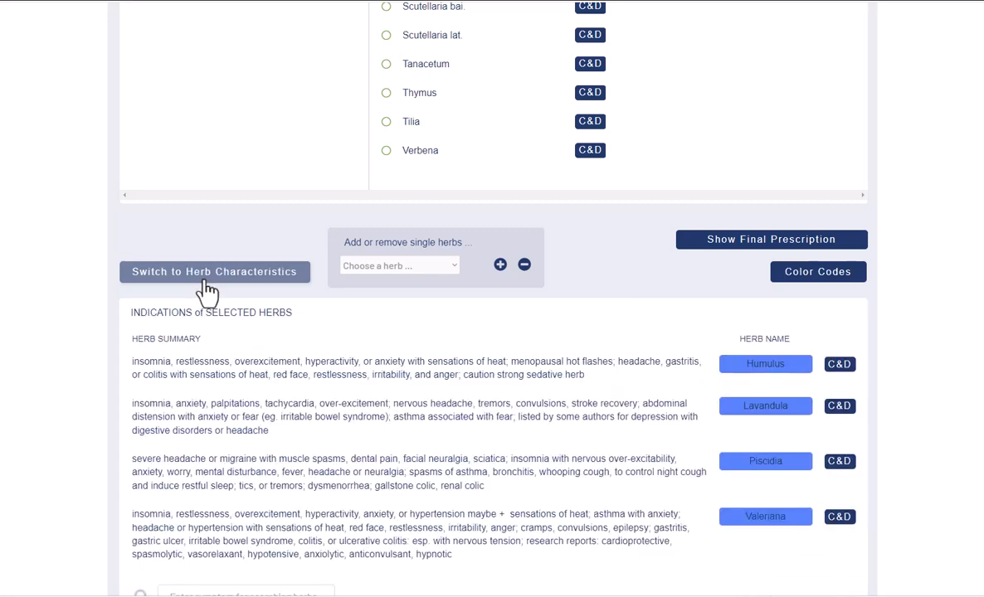
pyautogui.scroll(-3)
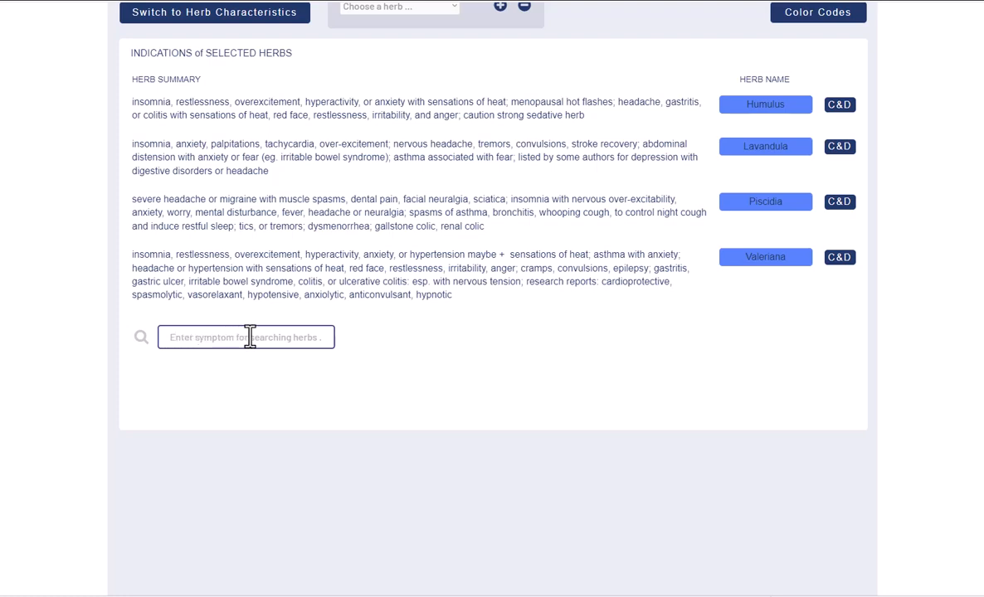
pyautogui.moveTo(289, 340)
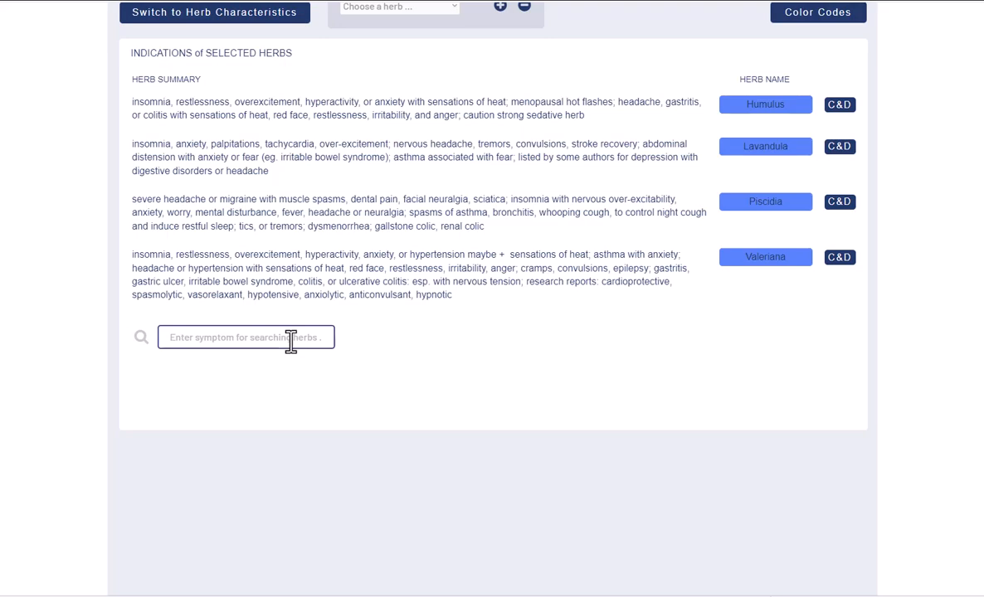
pyautogui.scroll(3)
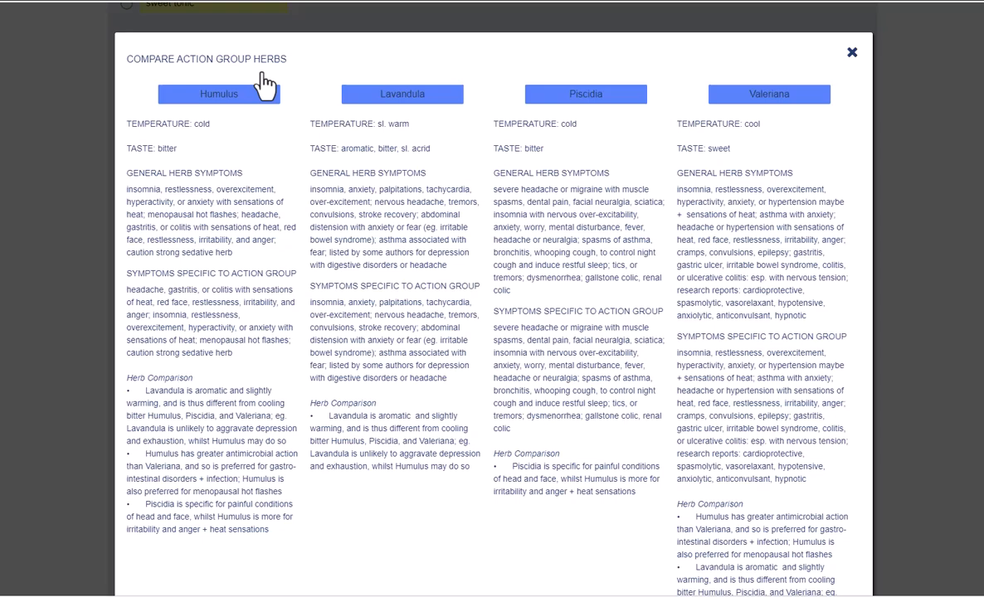
pyautogui.moveTo(624, 204)
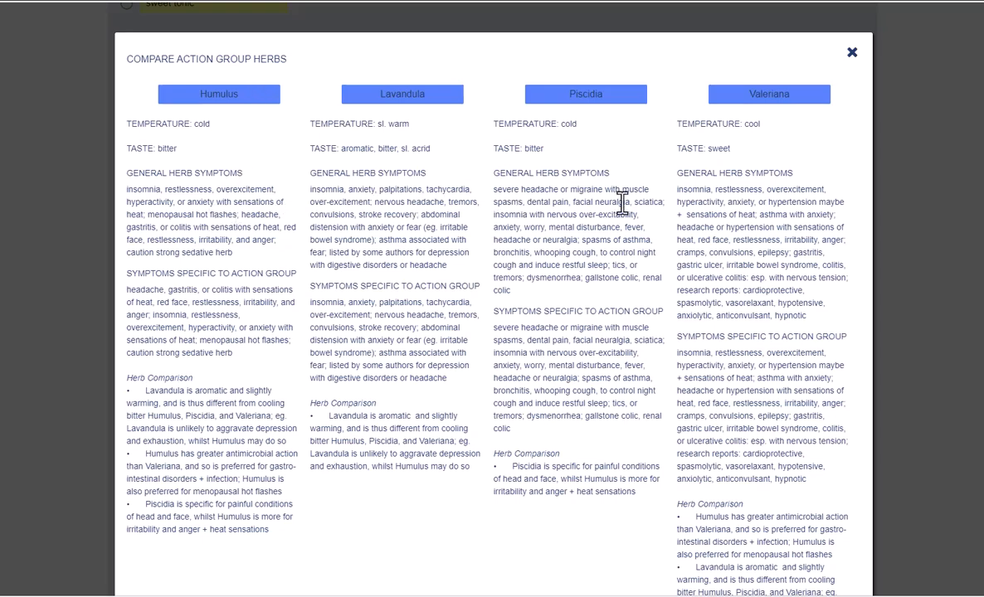
pyautogui.moveTo(783, 206)
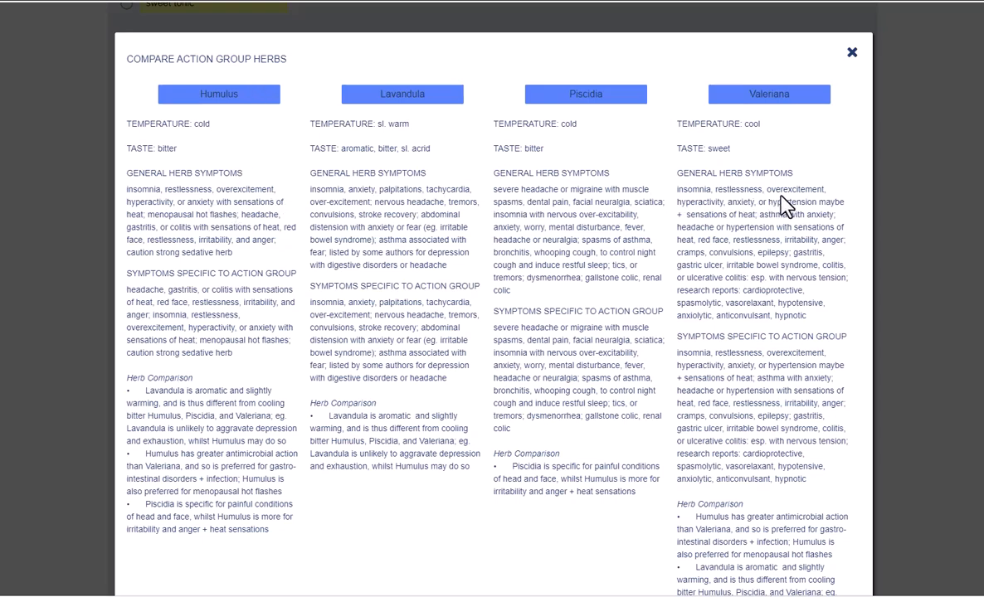